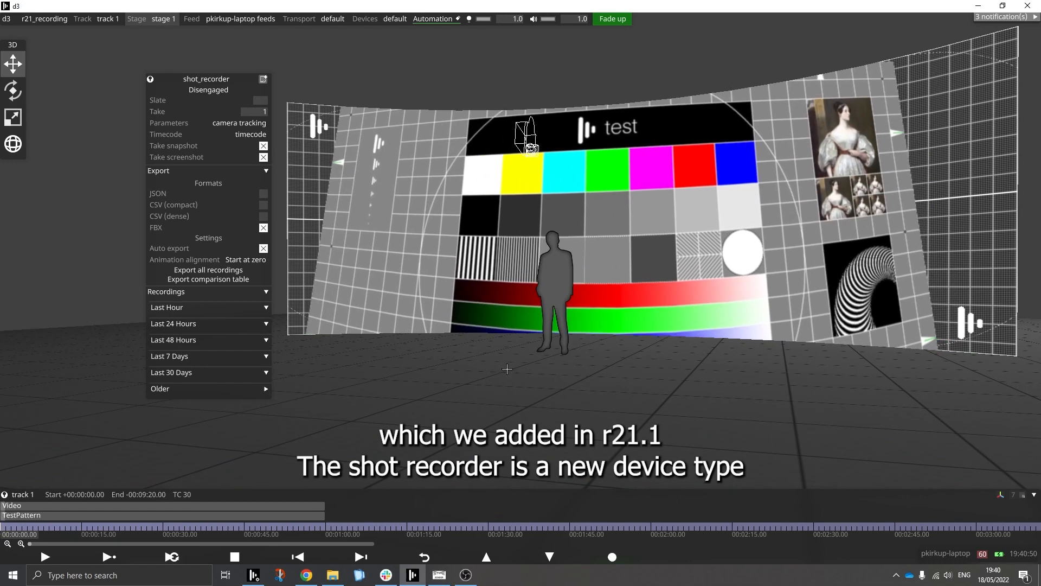
# Set shot_recorder Parameters to a new parameter collection for capture
pyautogui.click(393, 18)
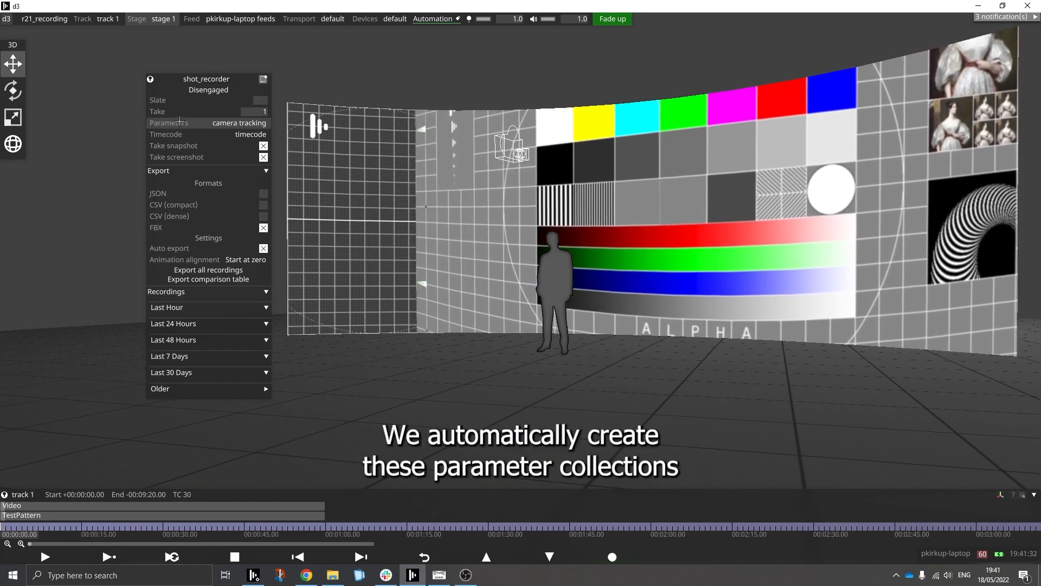
pyautogui.click(239, 123)
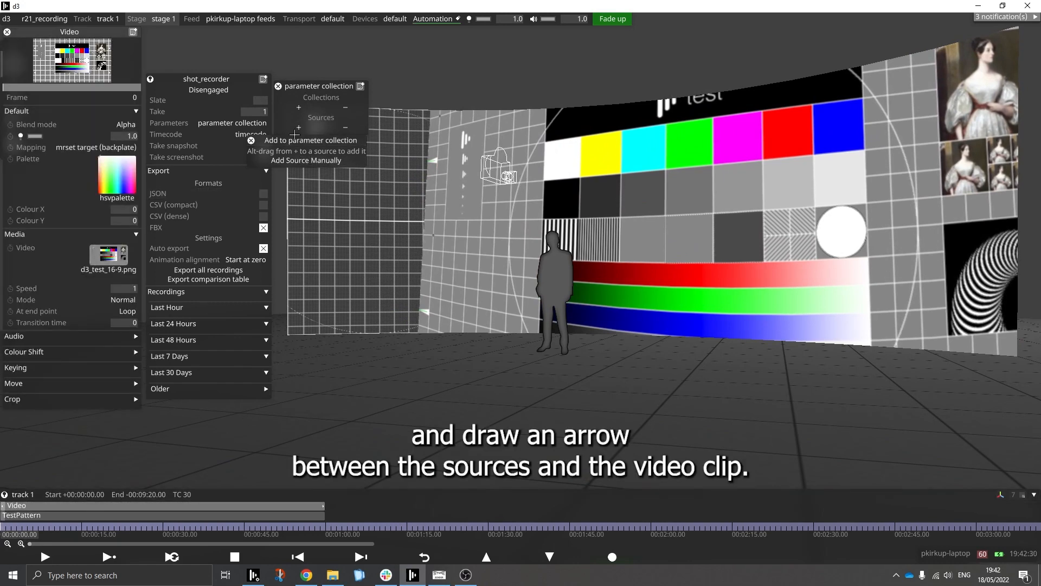
# Link the Video layer's clip, mapping, brightness and blend-mode as sources and add backplate tracking
pyautogui.moveTo(172, 204); pyautogui.dragTo(299, 128)
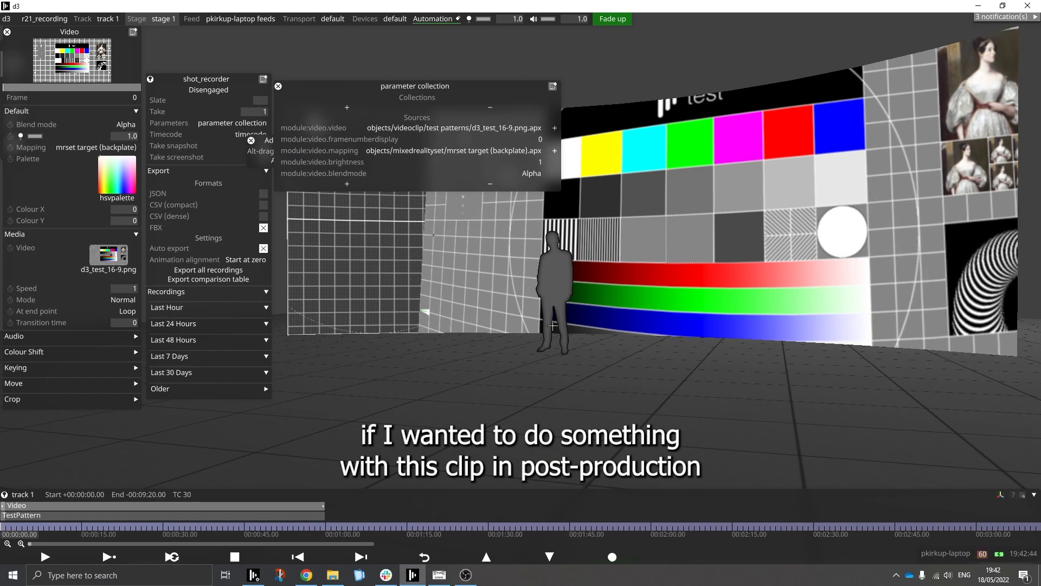
pyautogui.click(346, 107)
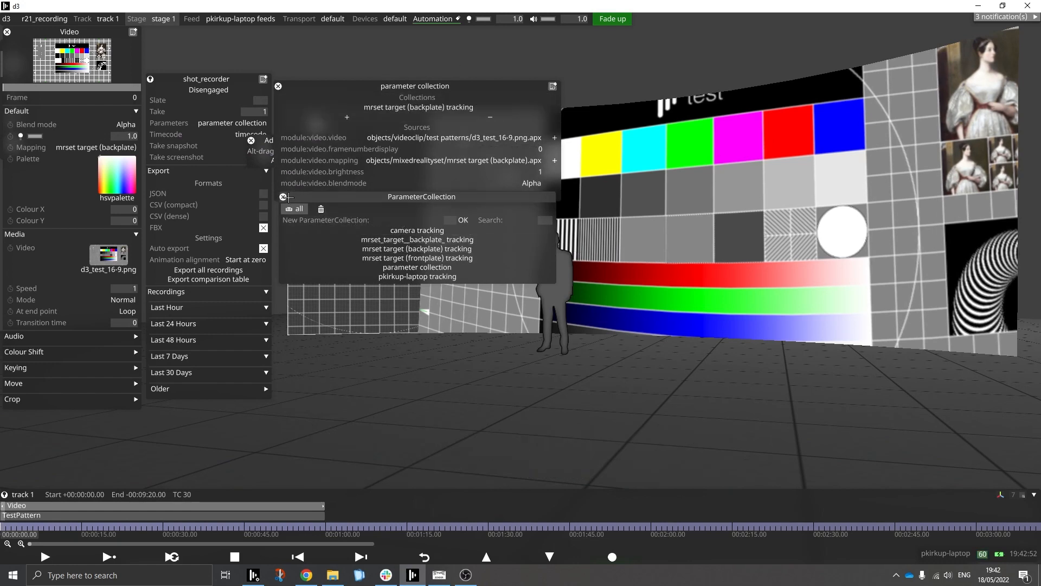
pyautogui.moveTo(284, 197)
pyautogui.write('first slate')
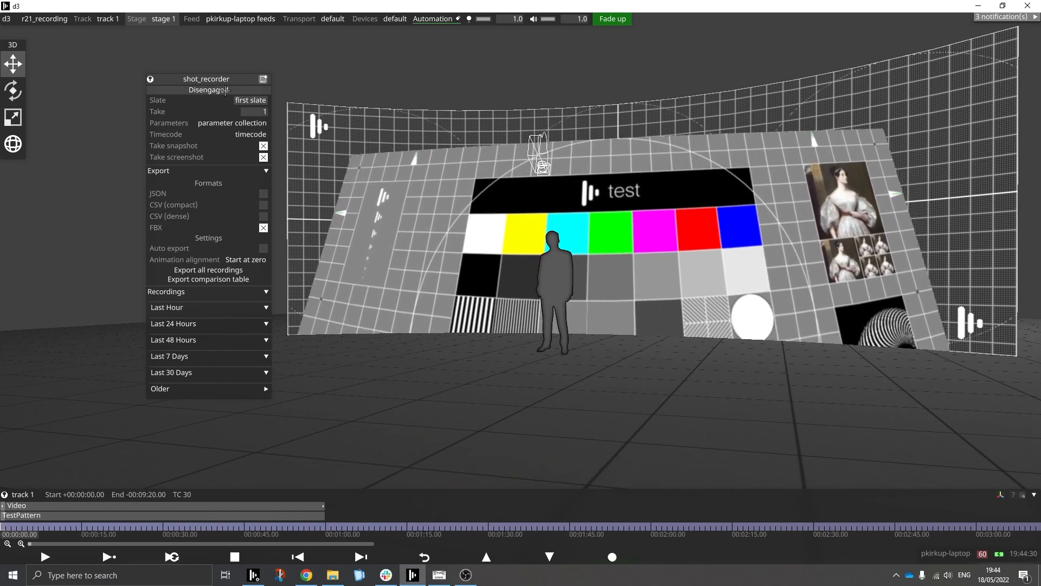
# Engage the shot recorder to capture take_1 of the first slate, then disengage
pyautogui.click(208, 90)
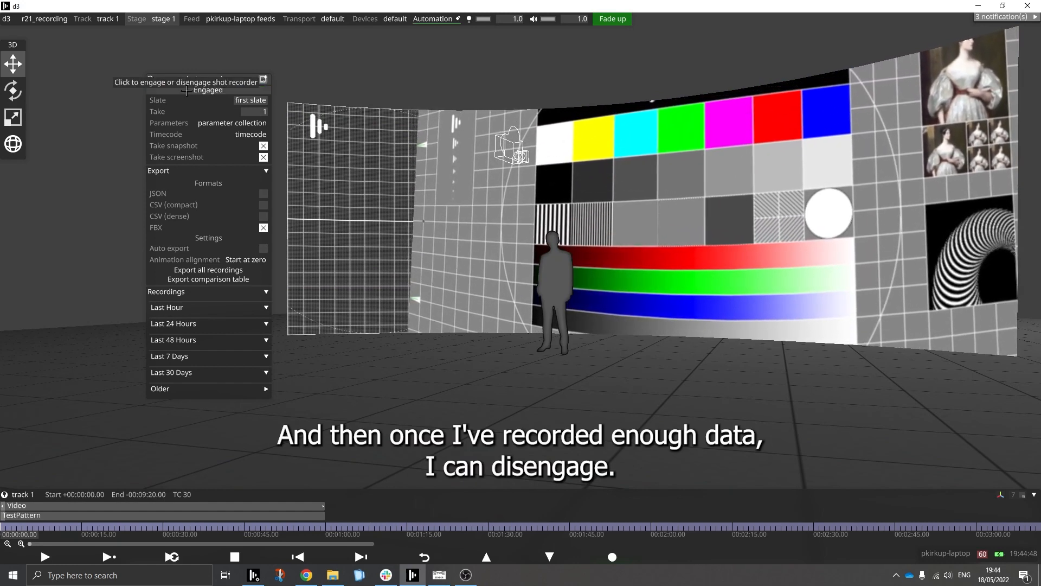
pyautogui.click(209, 78)
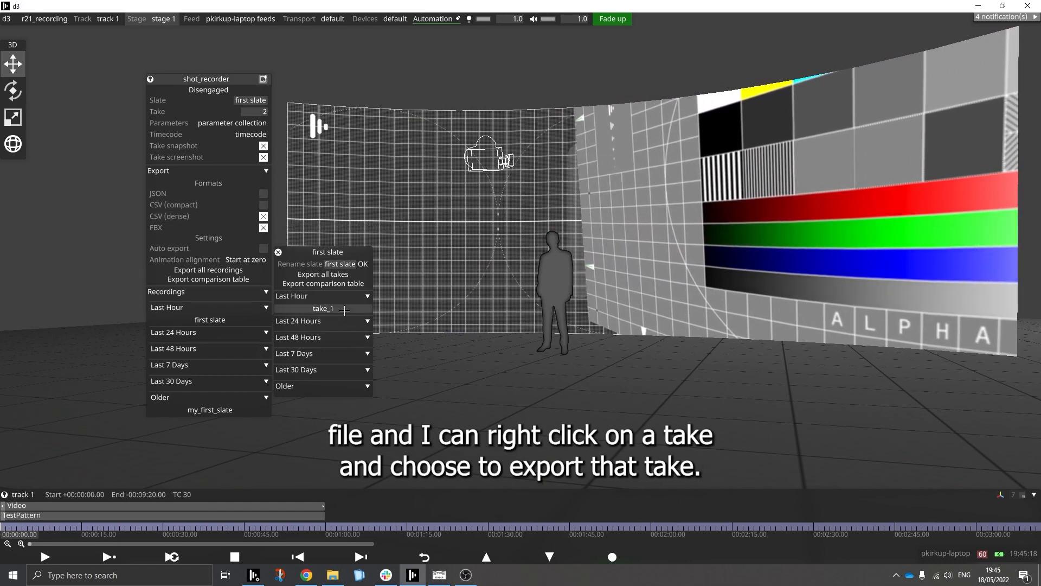
# Export take_1 of the first slate as FBX and dense CSV
pyautogui.rightClick(323, 308)
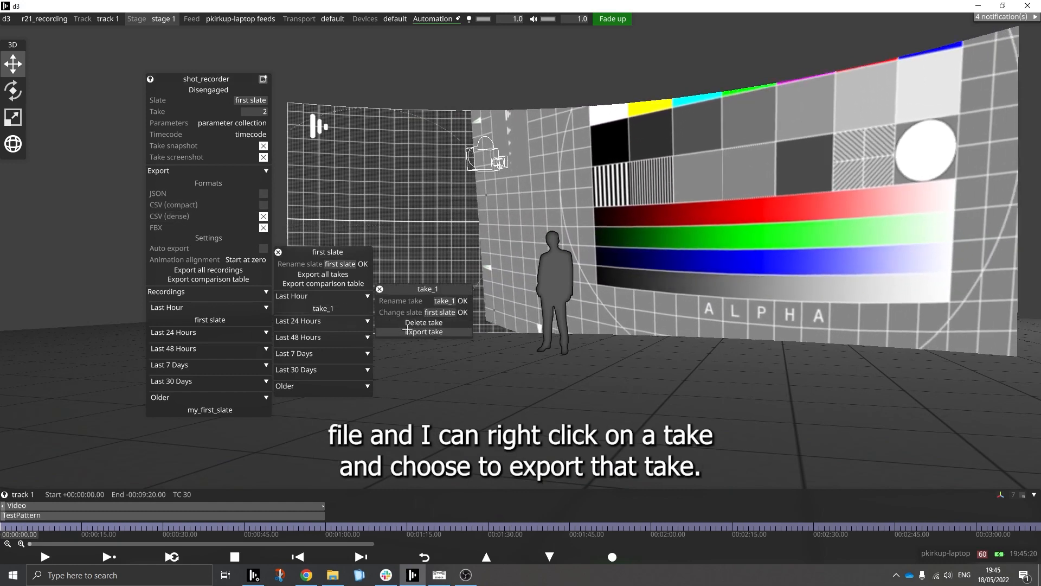
pyautogui.click(423, 331)
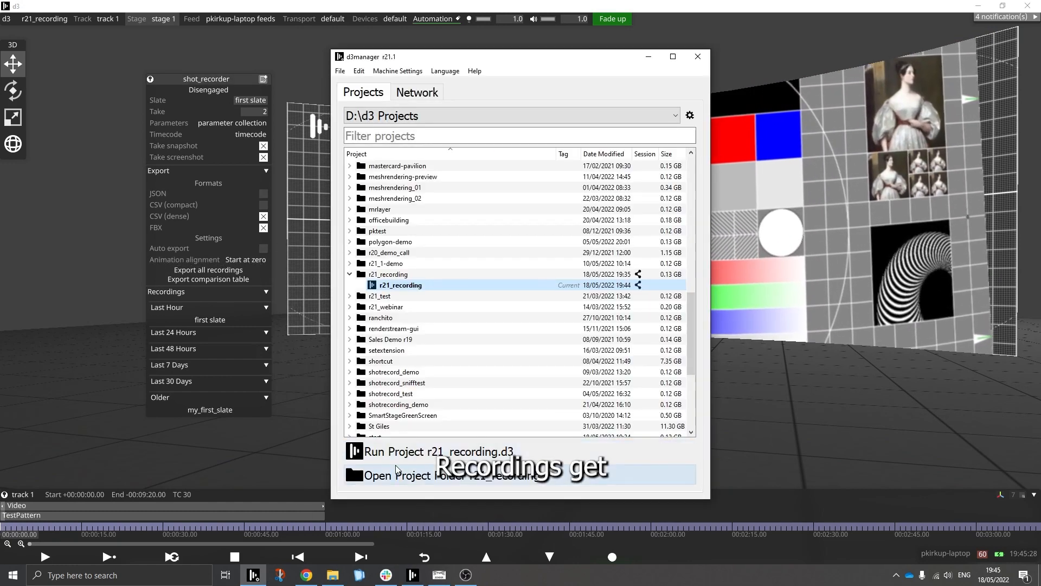
# Browse the project folder to output > shots > first slate on disk
pyautogui.click(432, 475)
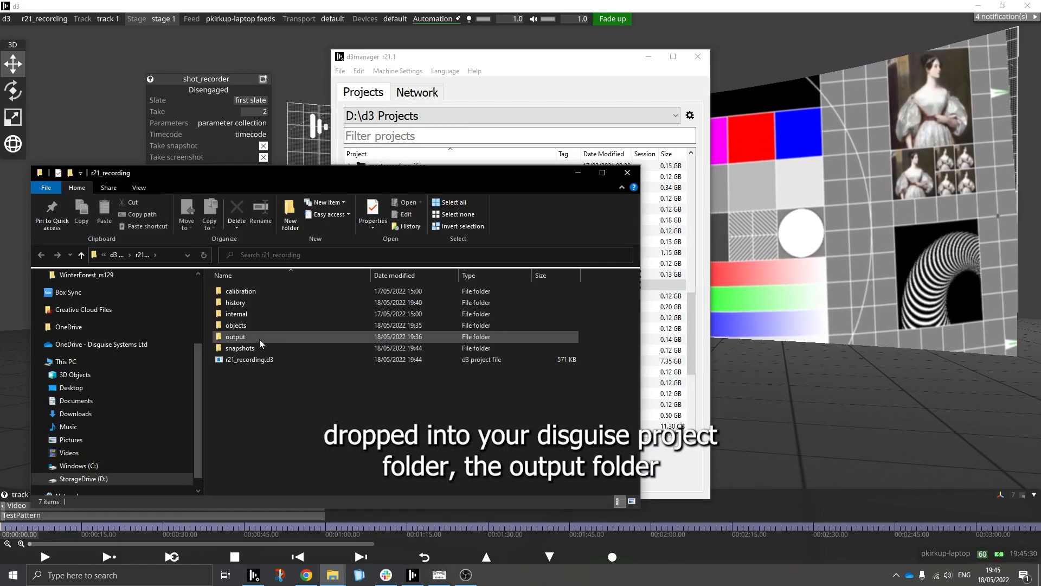
pyautogui.doubleClick(235, 336)
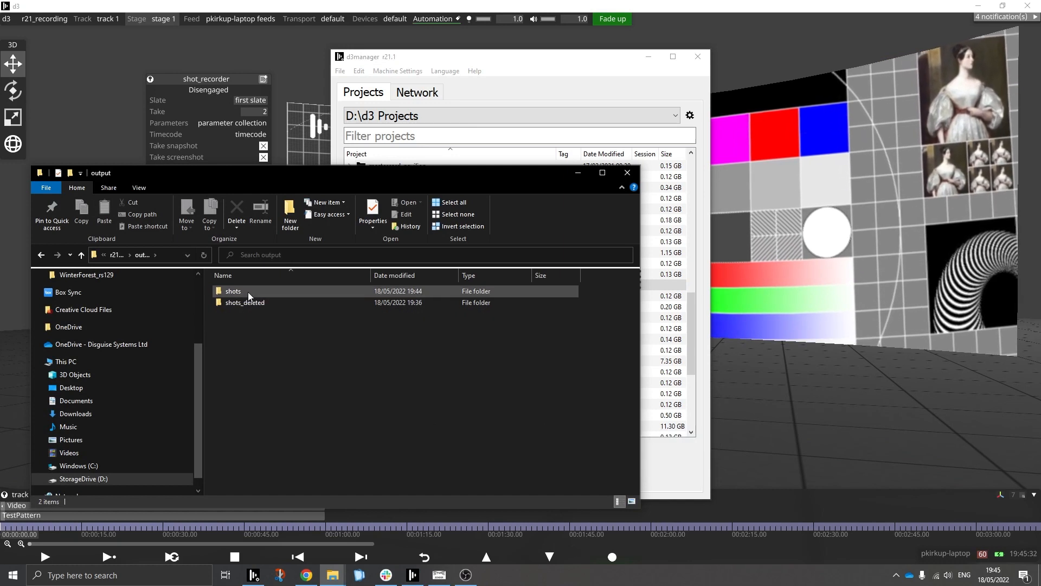
pyautogui.doubleClick(233, 290)
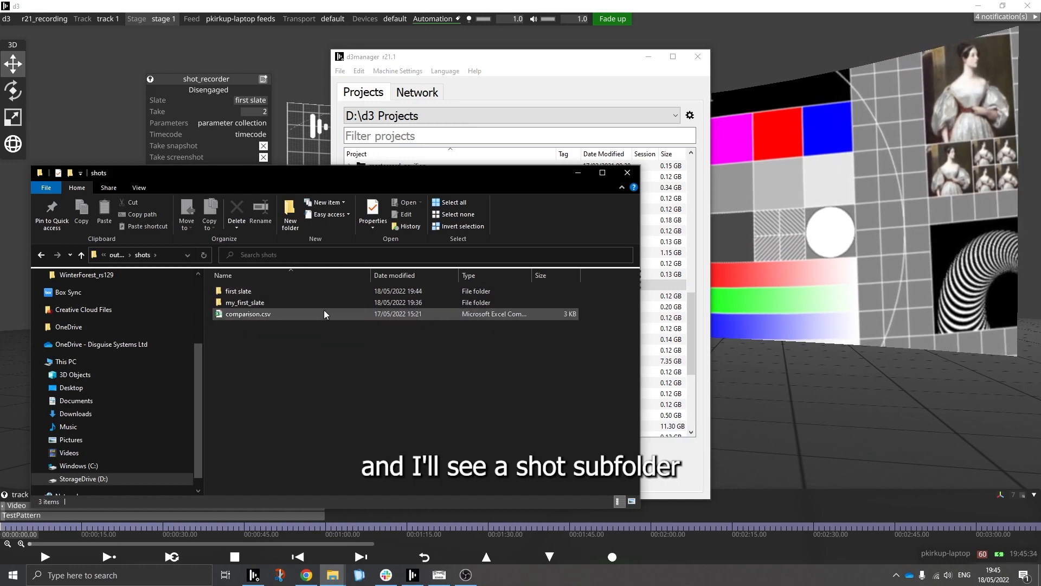
pyautogui.click(238, 290)
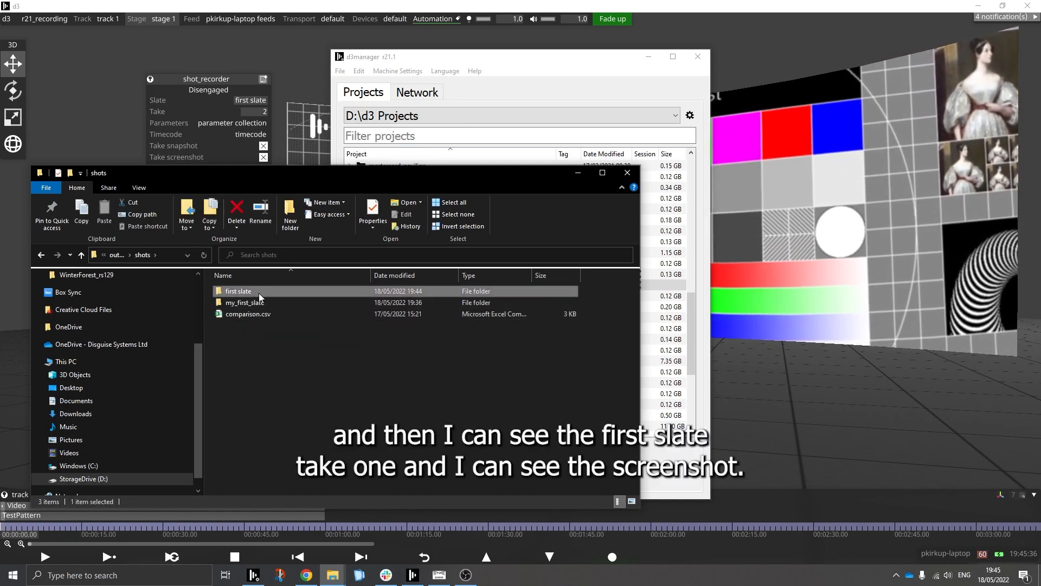
pyautogui.doubleClick(239, 291)
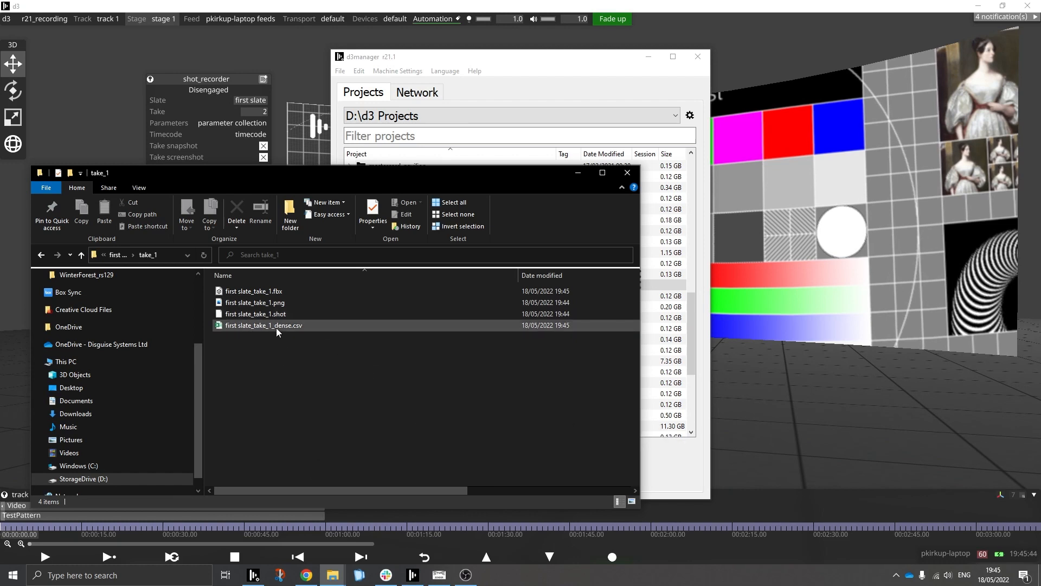
# View take_1's dense CSV frame data in Excel
pyautogui.doubleClick(263, 325)
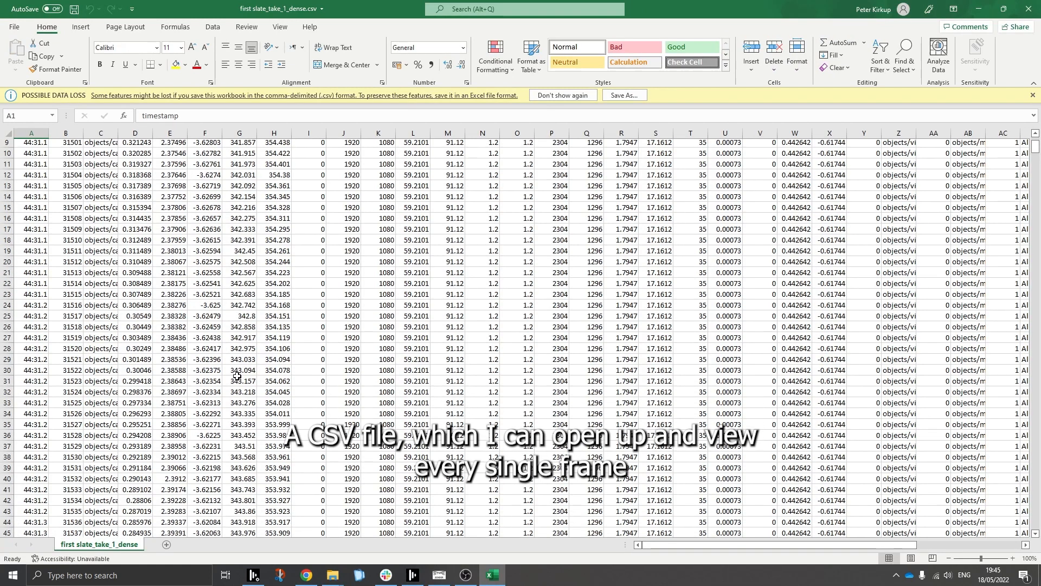
pyautogui.scroll(-3)
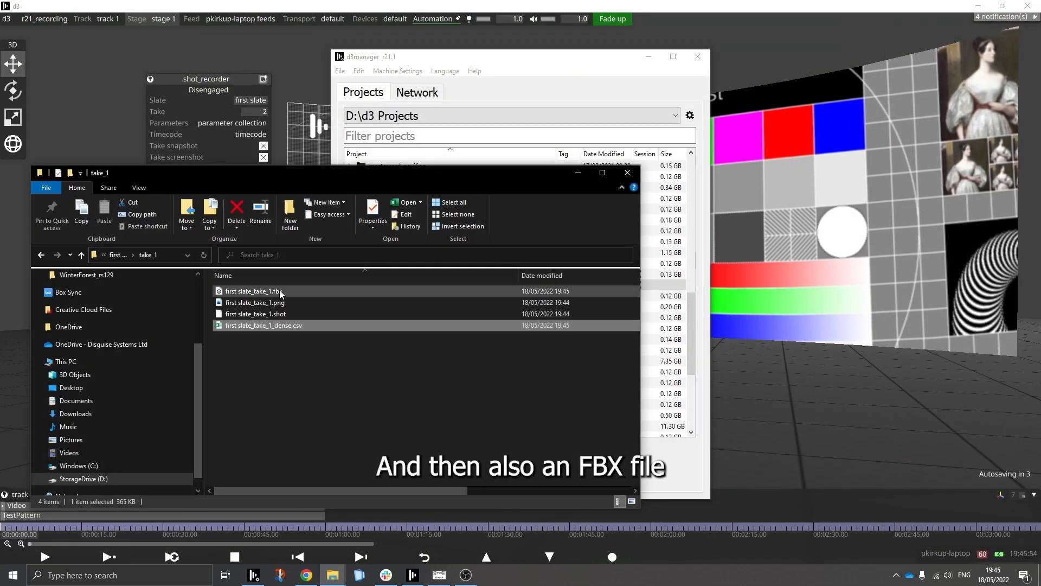
pyautogui.moveTo(252, 291)
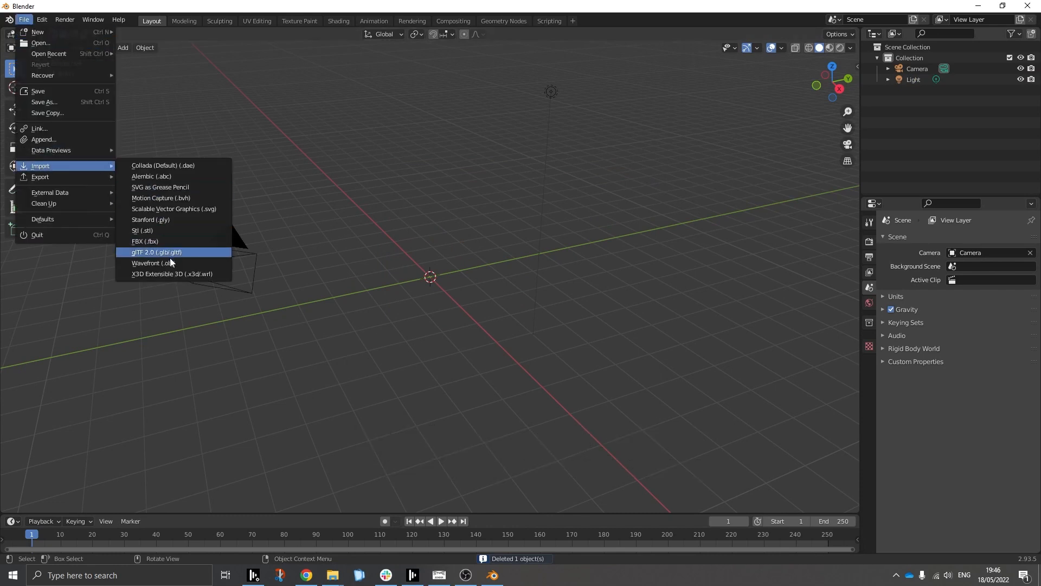
# Import the take_1 FBX from r21_recording/output/shots/first slate into Blender
pyautogui.click(145, 240)
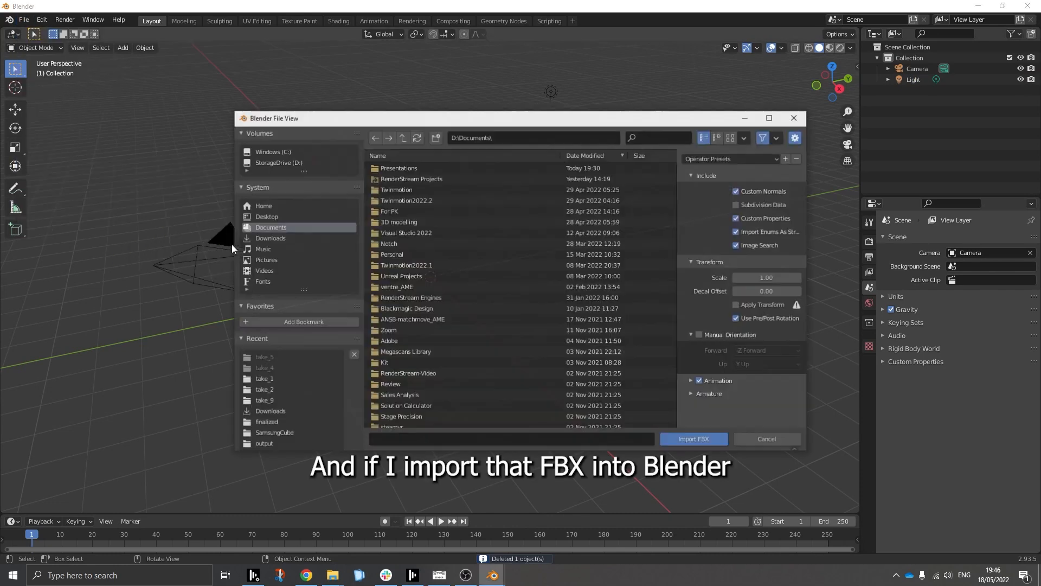
pyautogui.click(395, 286)
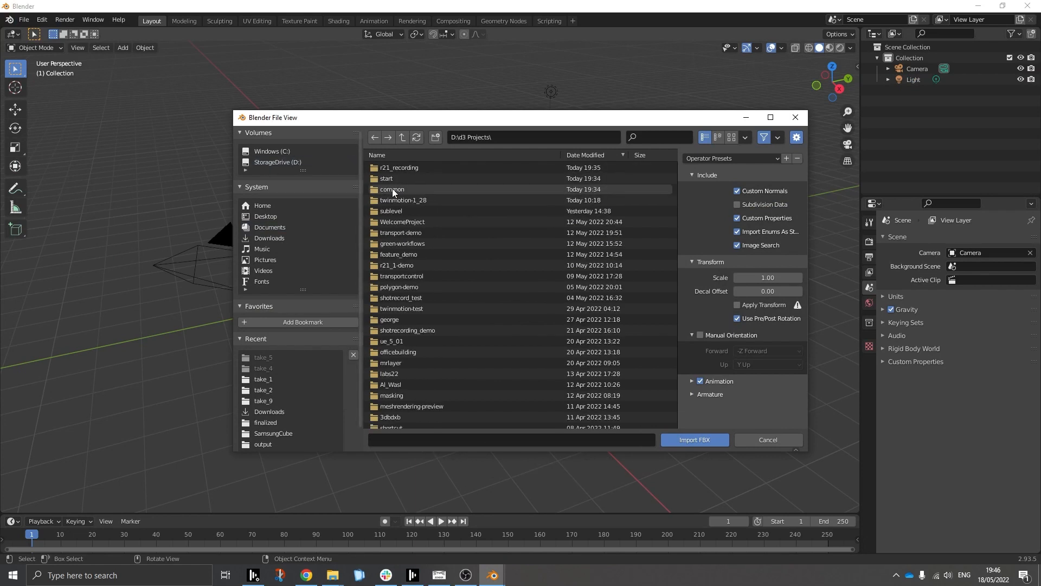
pyautogui.doubleClick(398, 167)
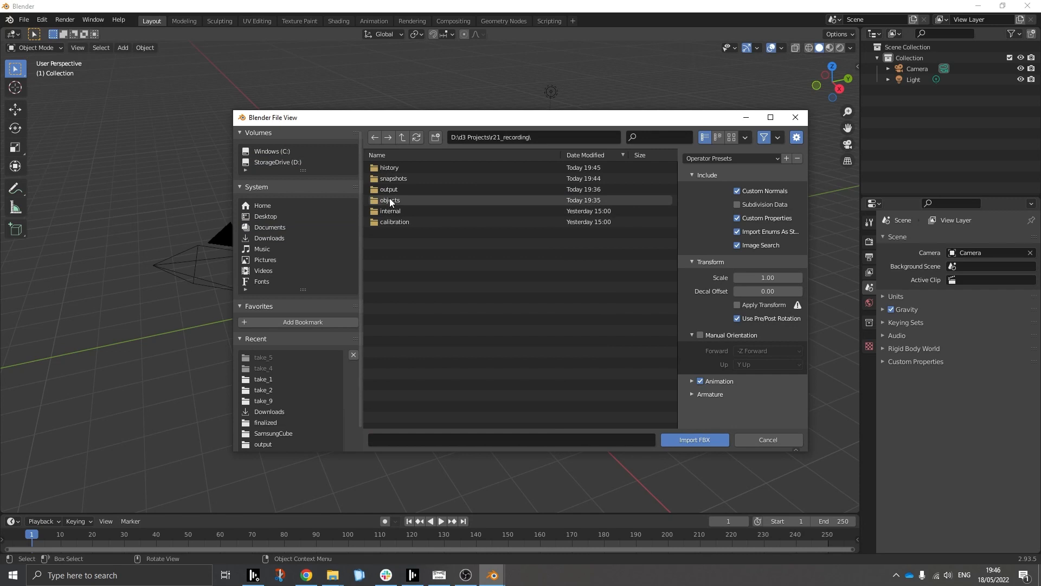
pyautogui.doubleClick(390, 188)
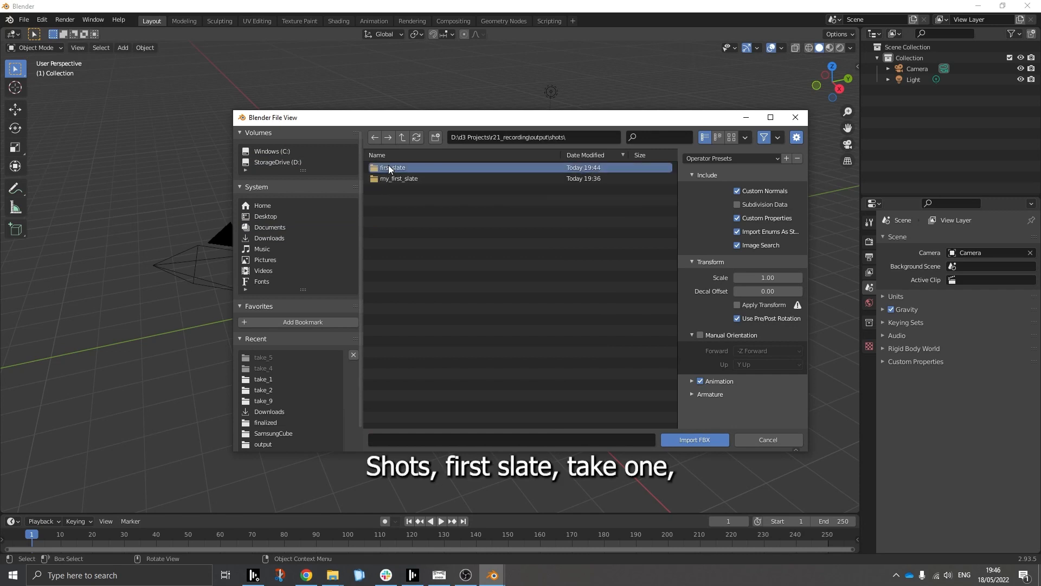
pyautogui.click(693, 439)
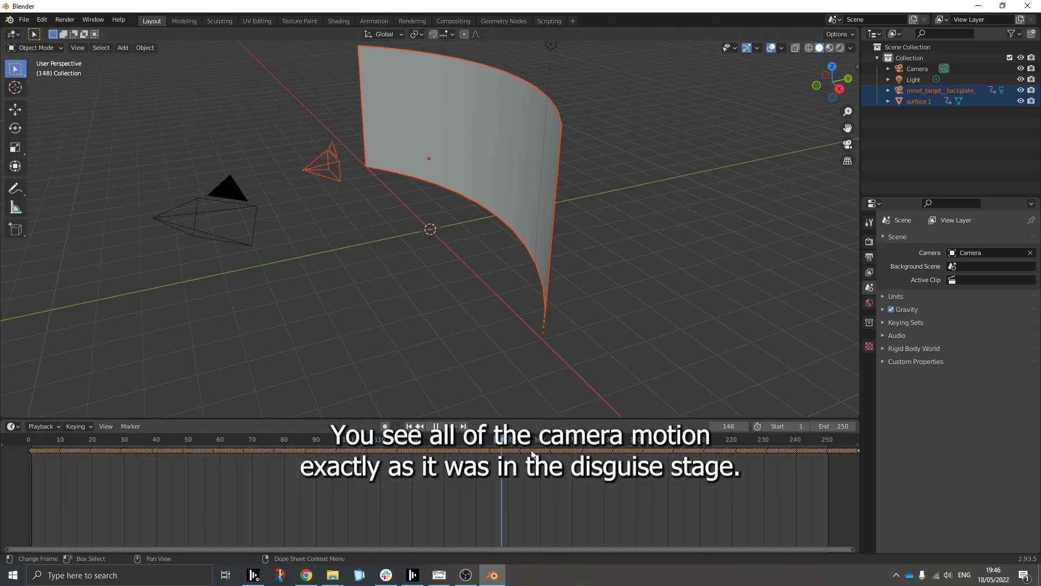
# Scrub to frame 80 to check the tracked camera's animation
pyautogui.click(284, 440)
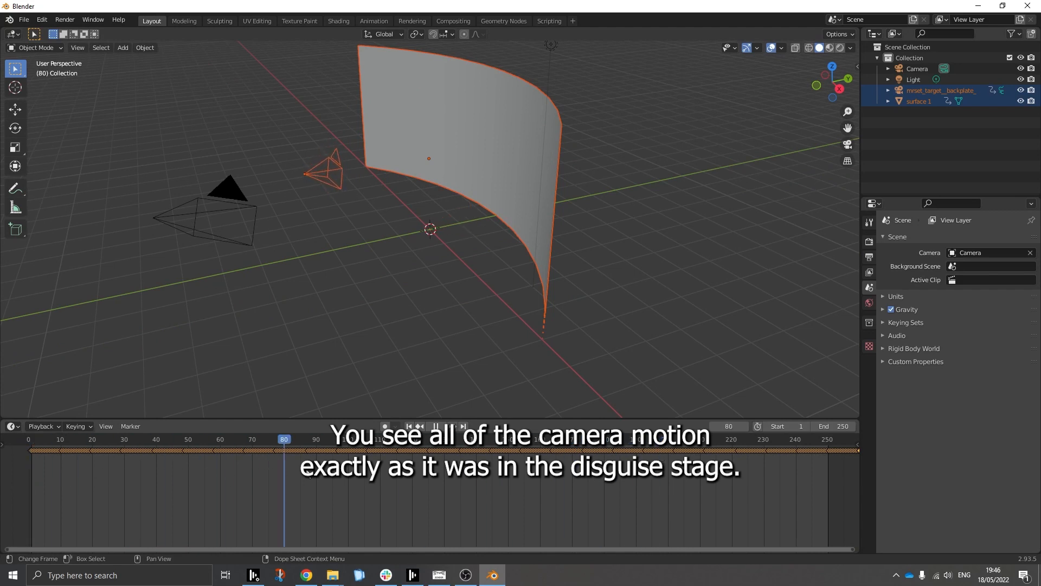